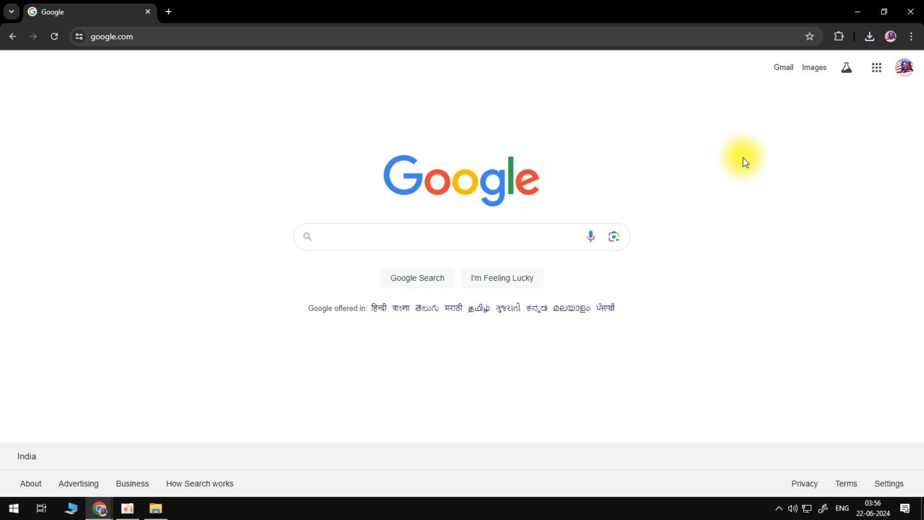
# Step: Search Google for 'minecraft download'
pyautogui.click(364, 237)
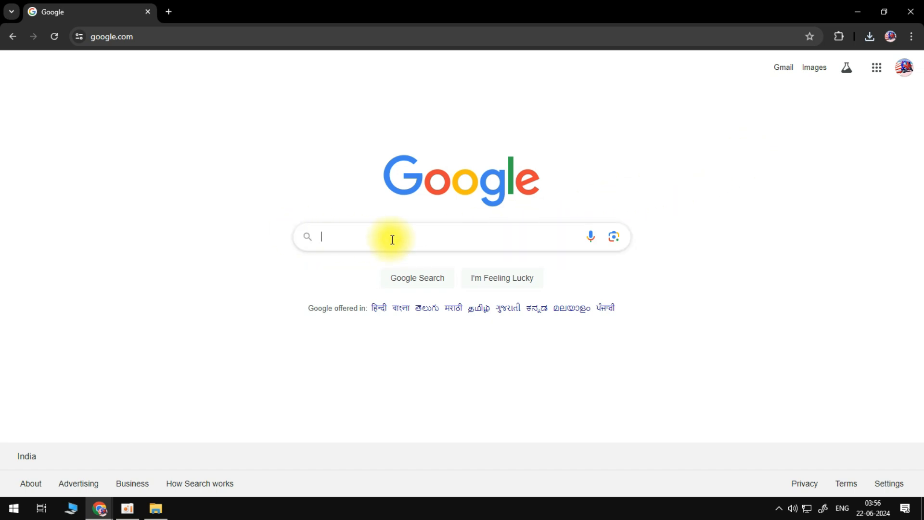
pyautogui.write('minecraft download')
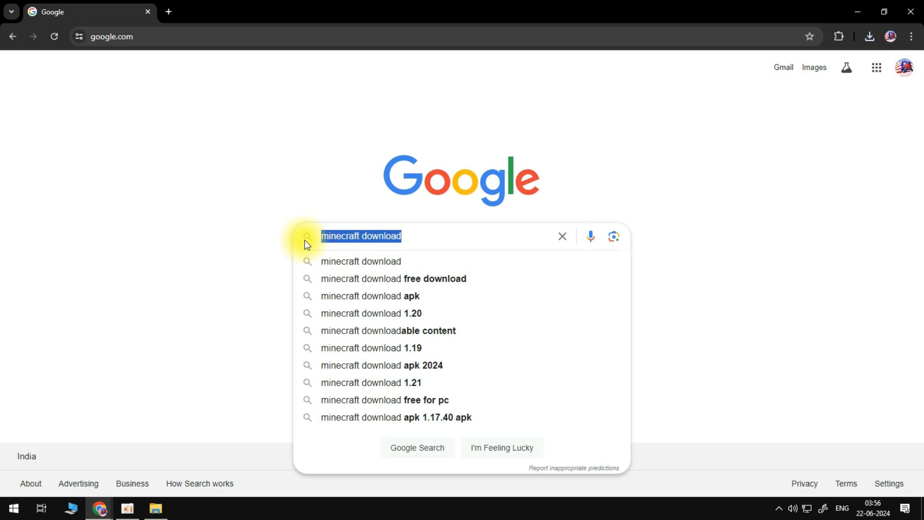
pyautogui.press('Return')
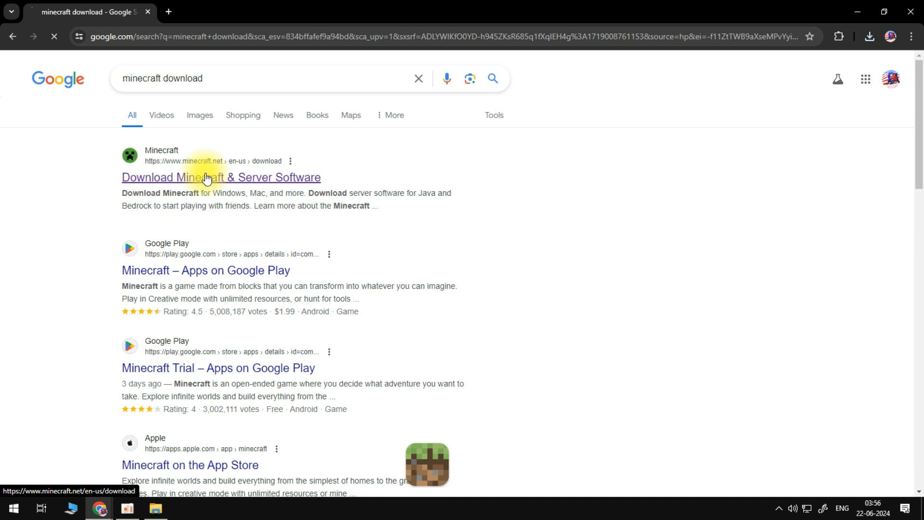
# Step: Go to the official minecraft.net Download Minecraft & Server Software result
pyautogui.click(222, 177)
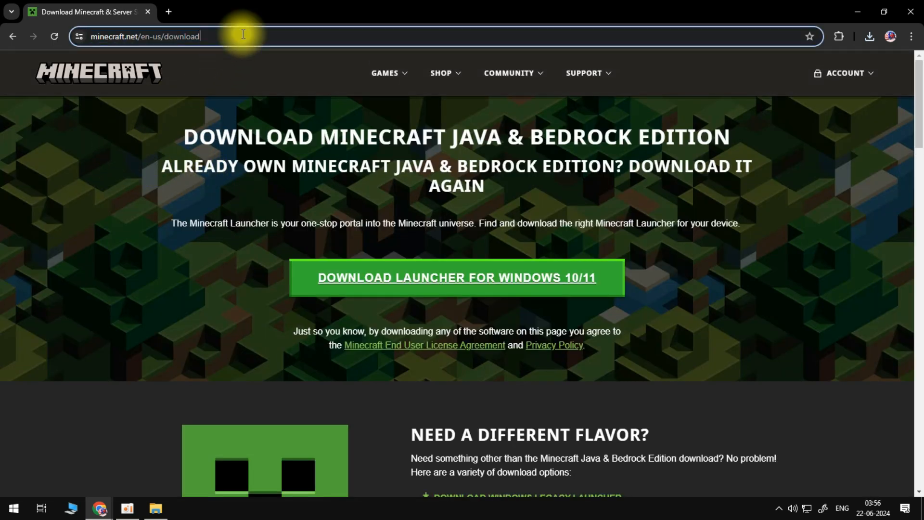
pyautogui.moveTo(128, 165)
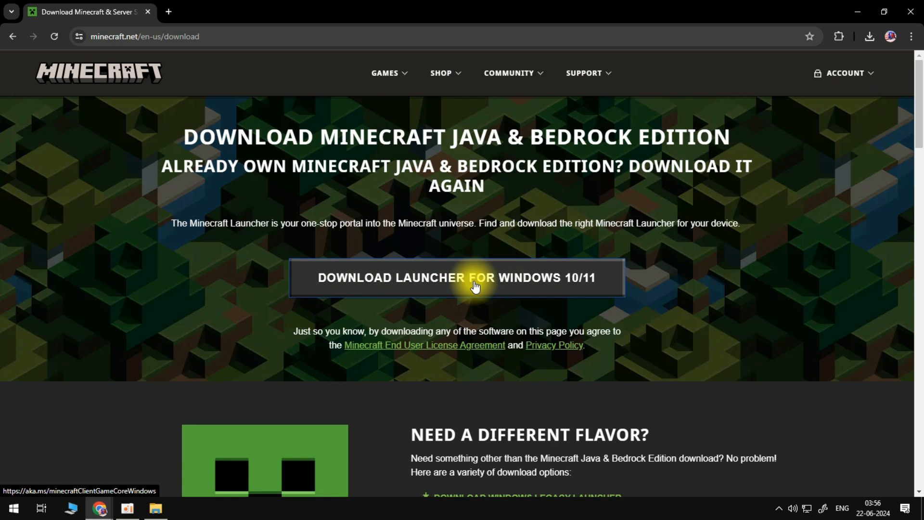
pyautogui.scroll(-3)
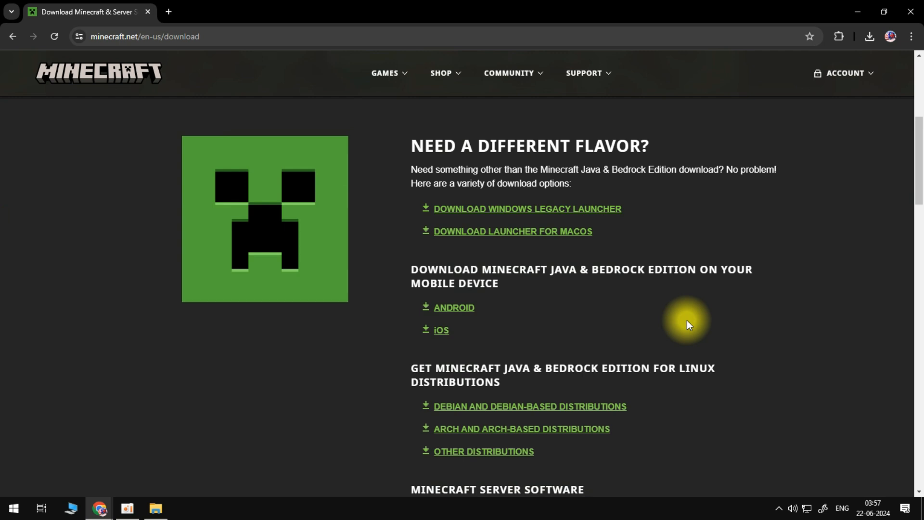
pyautogui.moveTo(413, 275)
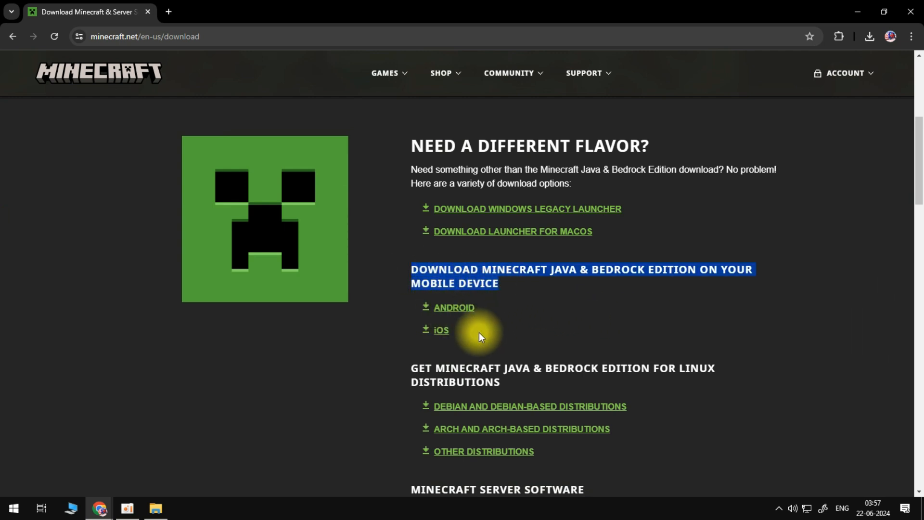
pyautogui.scroll(-3)
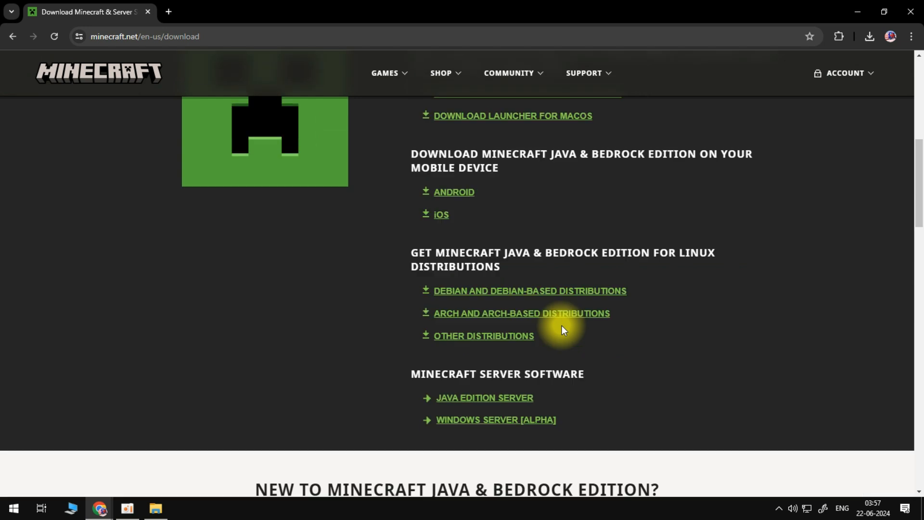
pyautogui.scroll(3)
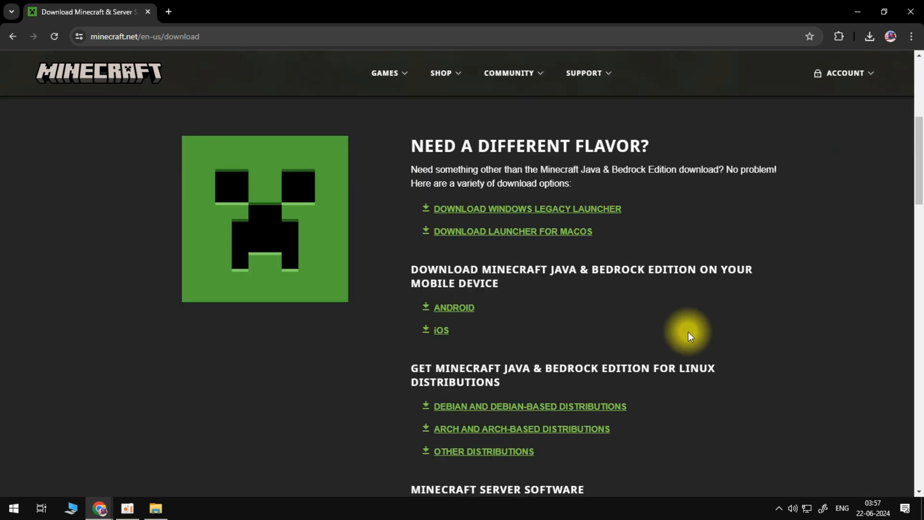
pyautogui.scroll(3)
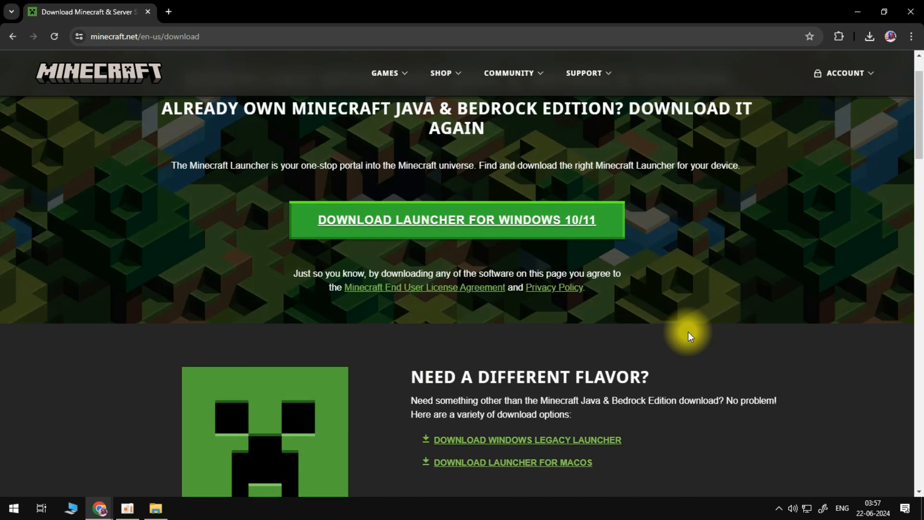
pyautogui.moveTo(489, 236)
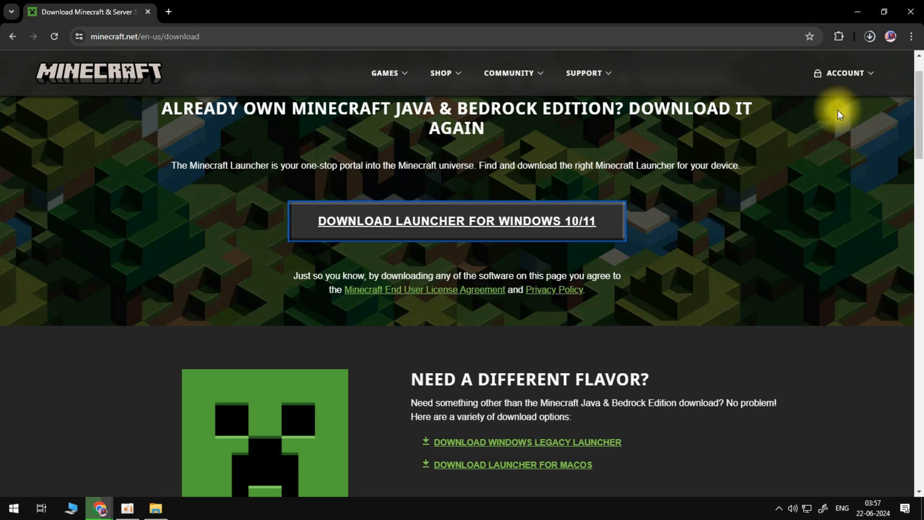
pyautogui.moveTo(847, 89)
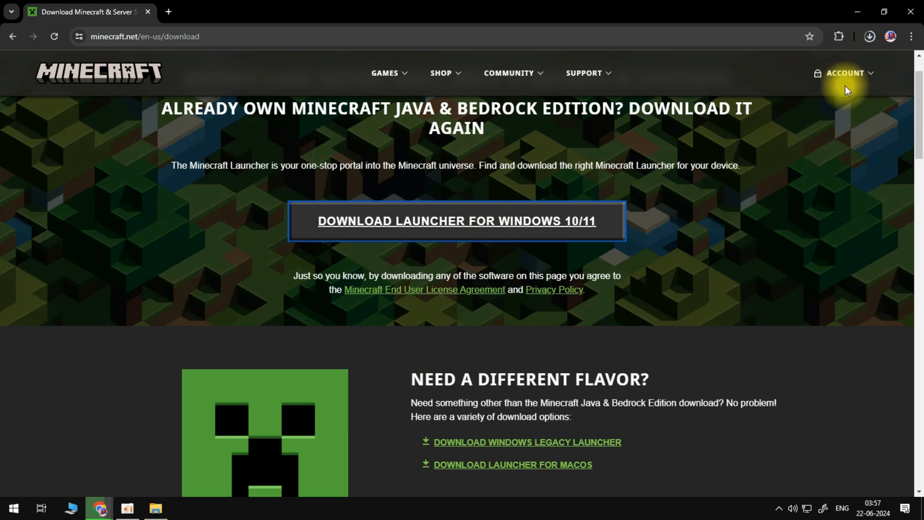
pyautogui.moveTo(786, 76)
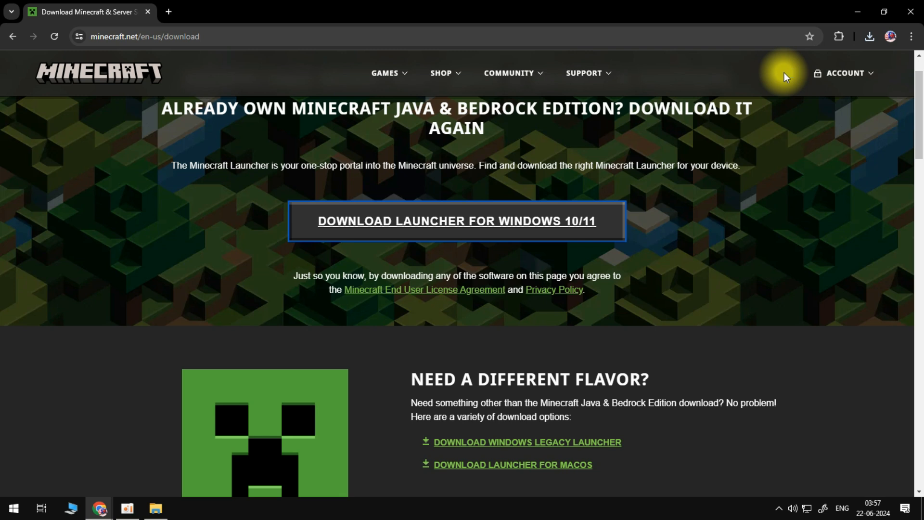
pyautogui.moveTo(789, 72)
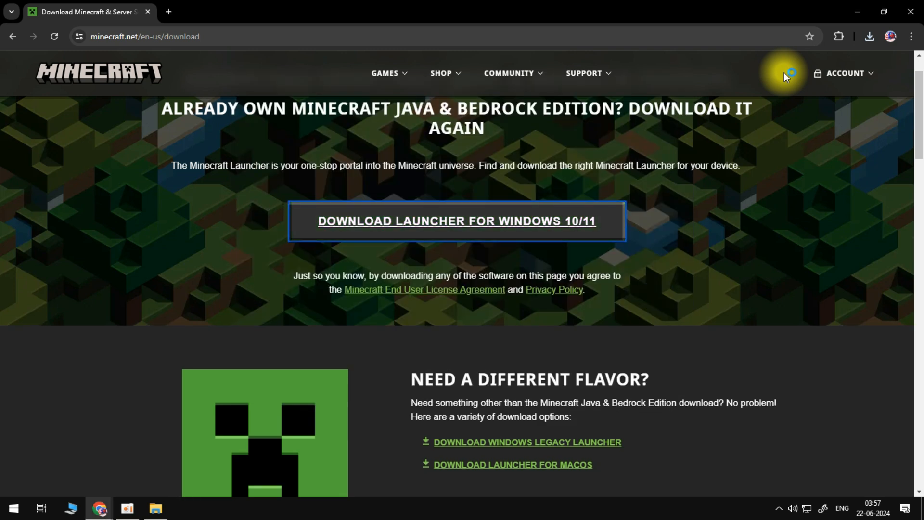
# Step: Launch the downloaded Minecraft Launcher installer from the browser's downloads
pyautogui.click(456, 221)
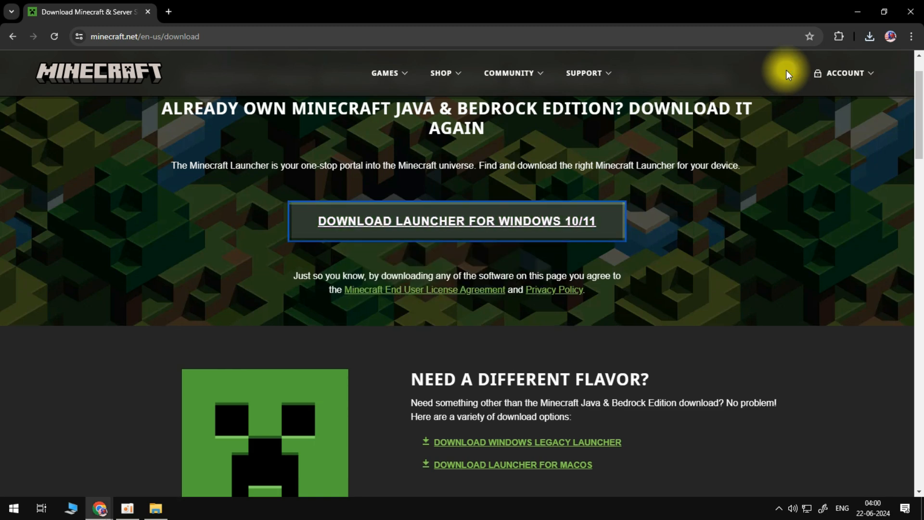
# Step: Install the Minecraft Launcher and let it start on its Home screen
pyautogui.click(183, 508)
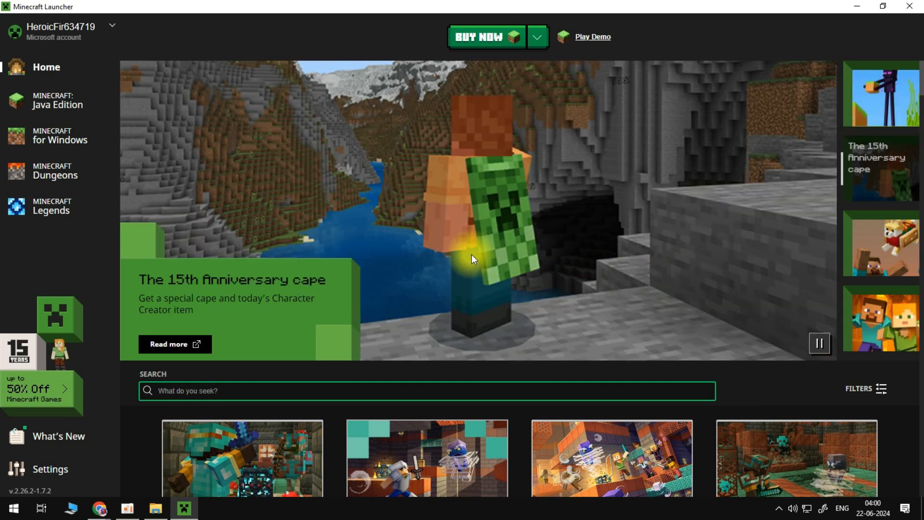
pyautogui.moveTo(74, 116)
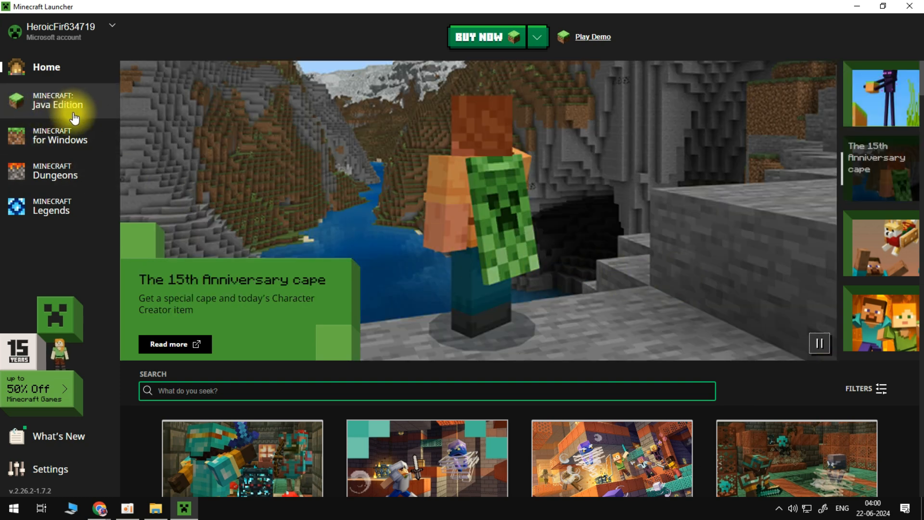
pyautogui.moveTo(26, 205)
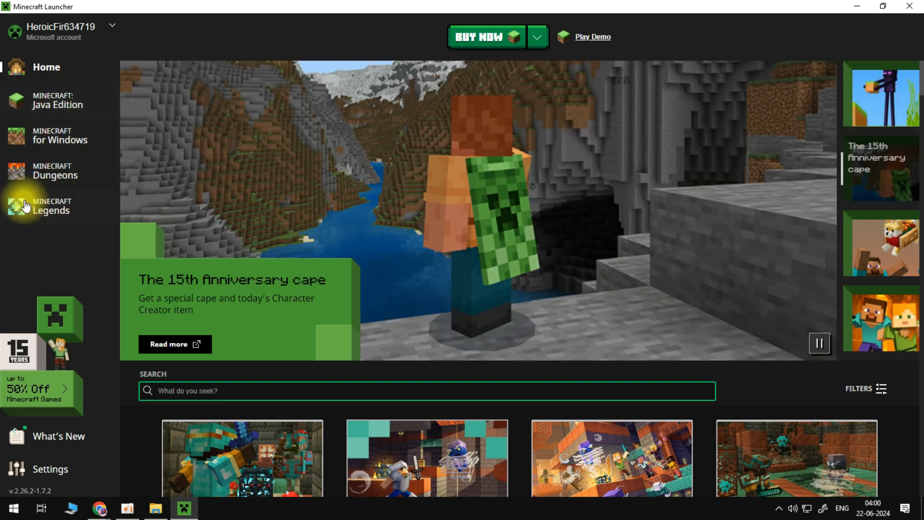